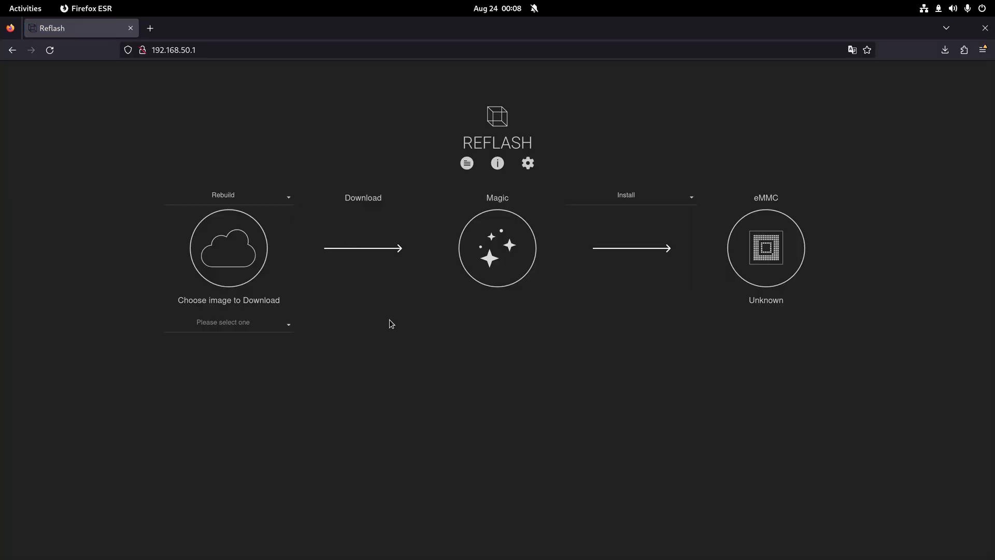
- Check in Reflash settings that the eMMC holds rebuild-fluidd-v1.0.1, then head to recore.local
click(528, 163)
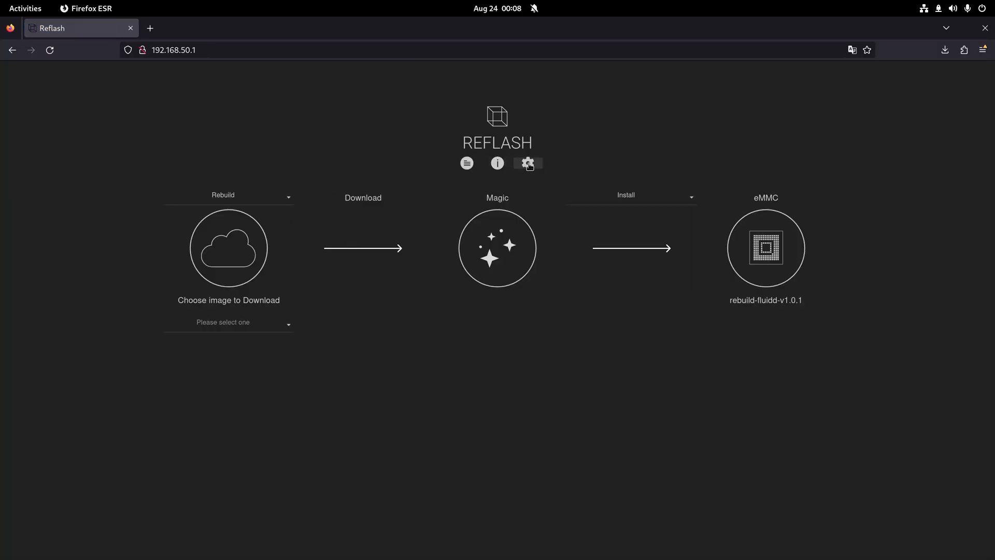
click(528, 163)
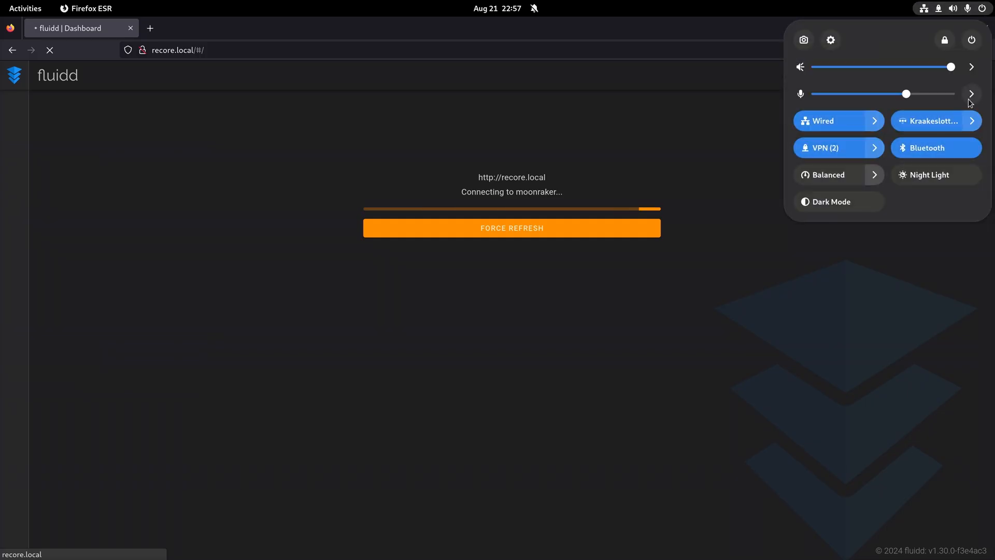
- Force a refresh so Fluidd connects to Moonraker and loads the idle printer dashboard
click(933, 121)
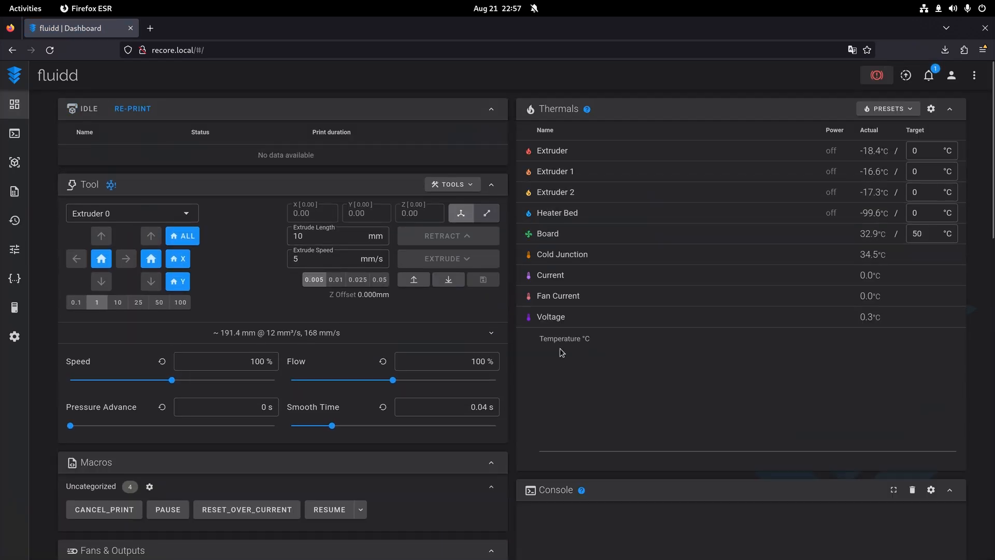
- Bring up printer.cfg in the configuration editor, showing stepper_x homing_speed 20.0
click(13, 280)
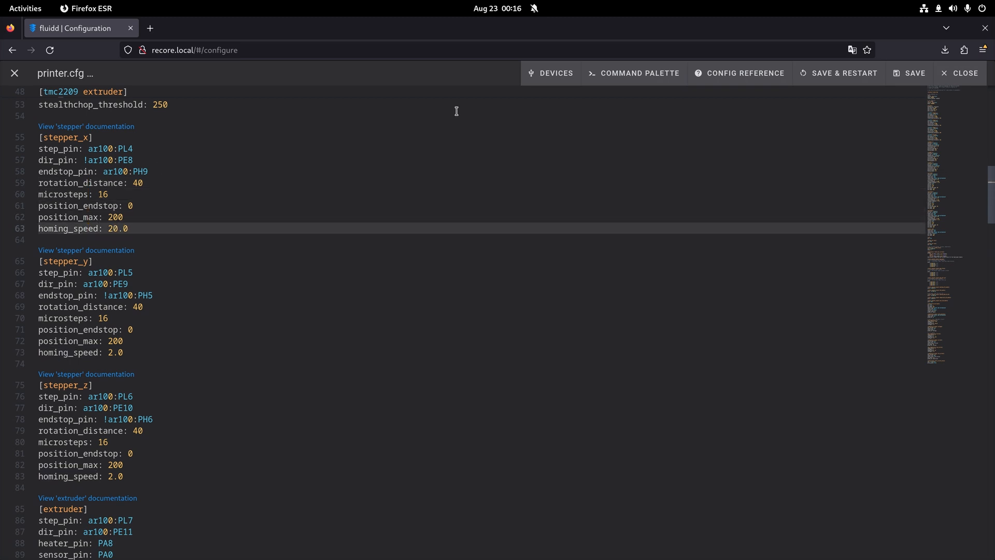
- Close the printer.cfg editor and return to the dashboard with live temperature history
click(963, 73)
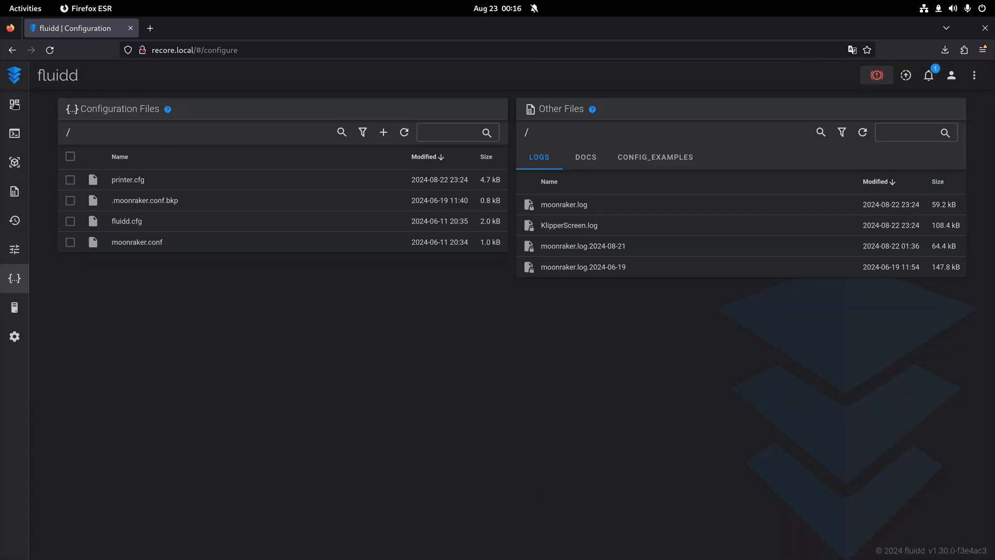
click(14, 103)
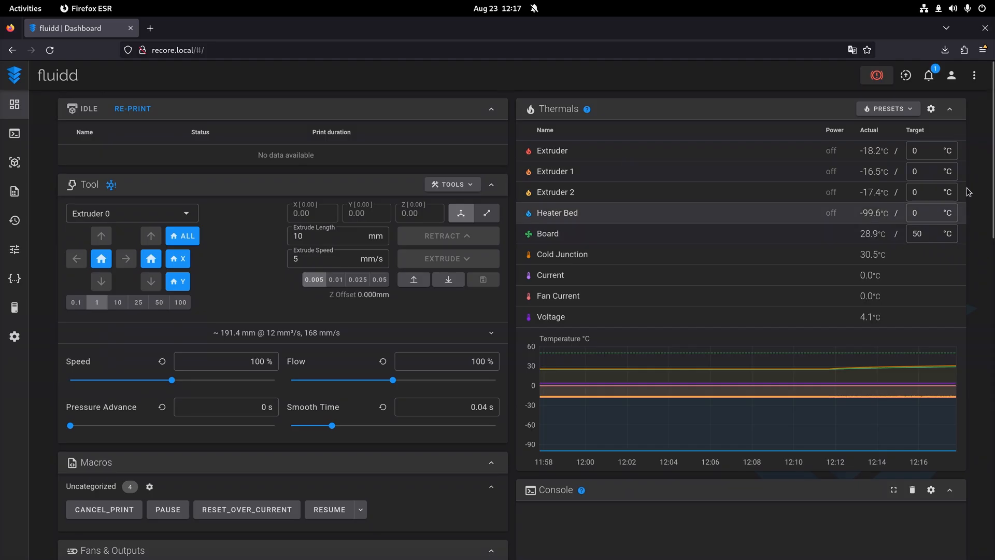
- Launch Tilix from Activities and list USB devices, finding the Netchip Linux-USB Serial Gadget
text(100)
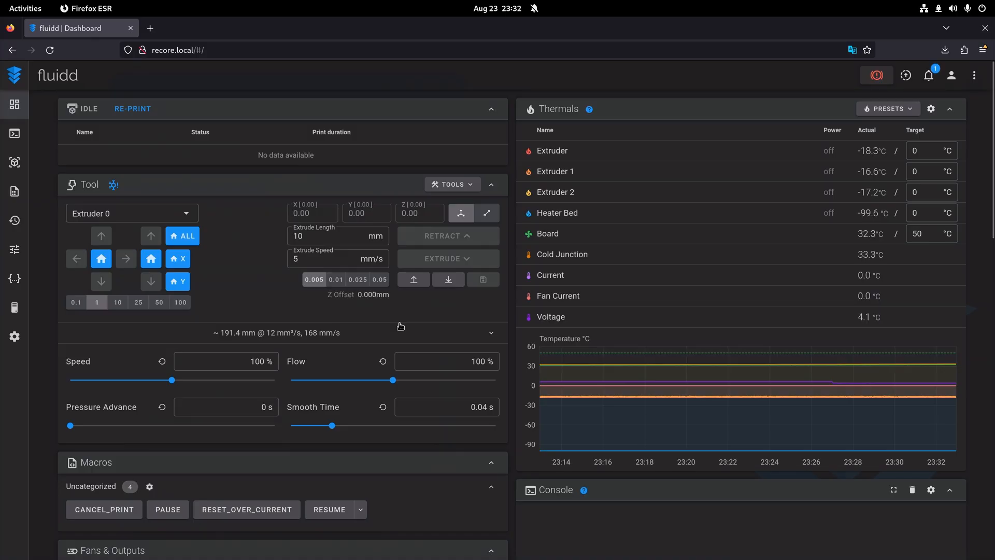
text(til)
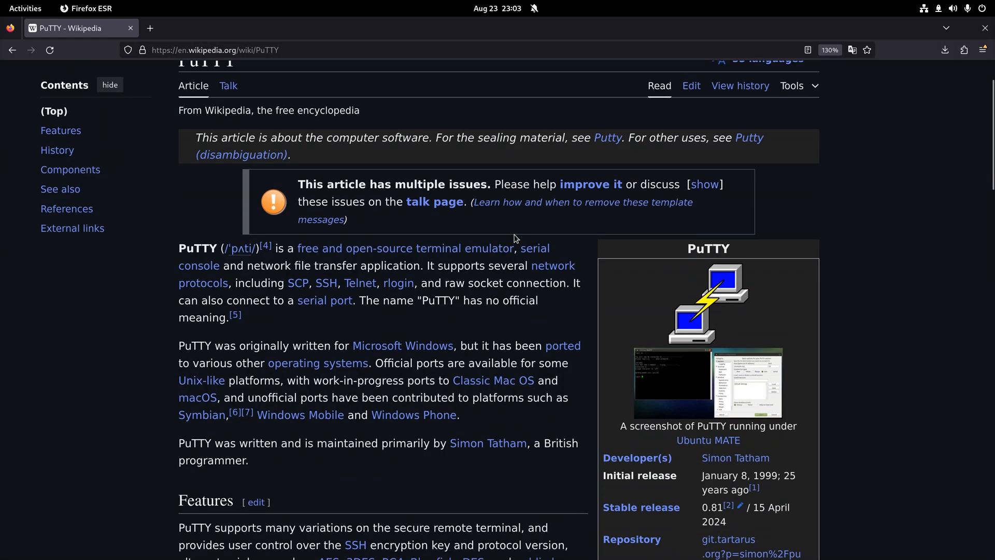
scroll(down, 3)
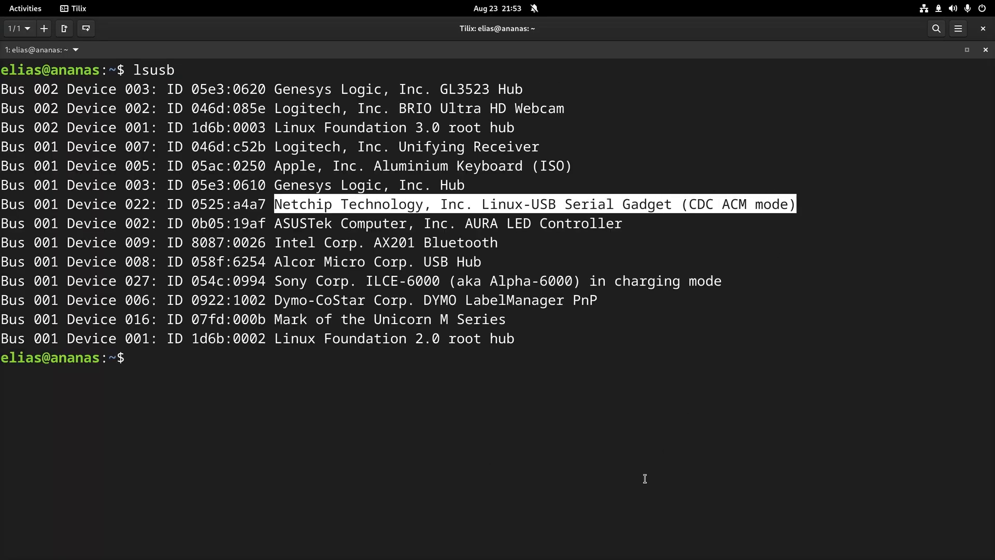
- Find ttyACM0 with sudo dmesg | tail and start Minicom on /dev/ttyACM0 into nmtui
text(sudo dmesg | tail)
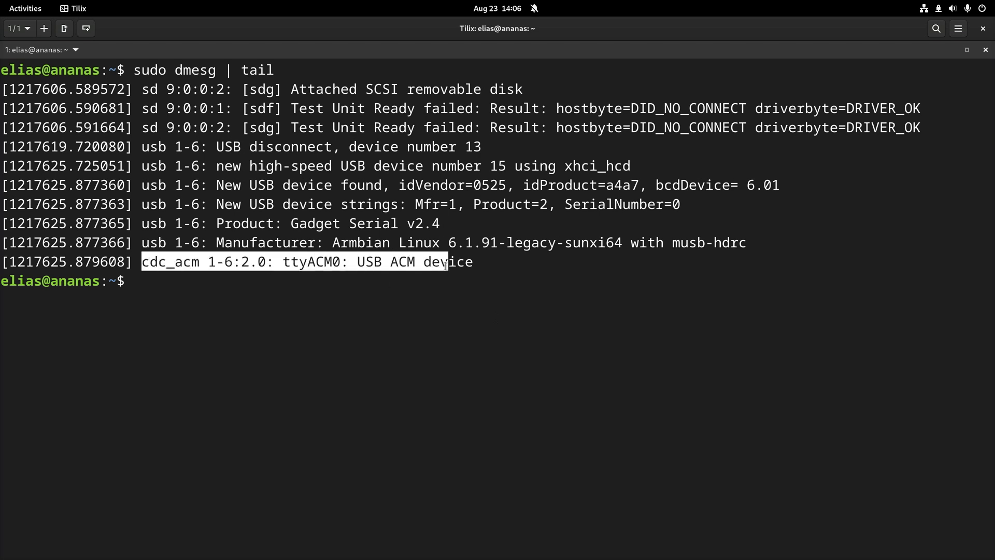
click(286, 261)
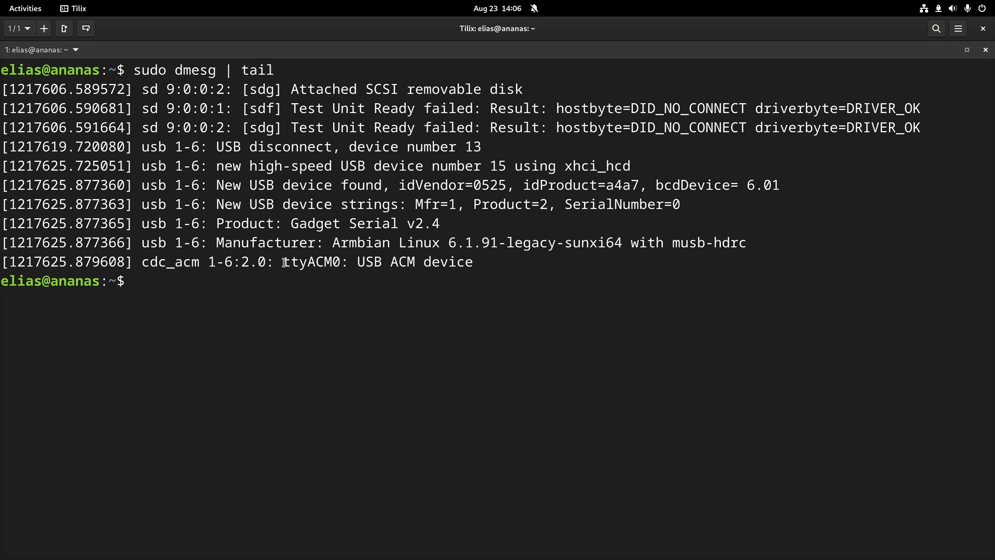
mouse_move(350, 335)
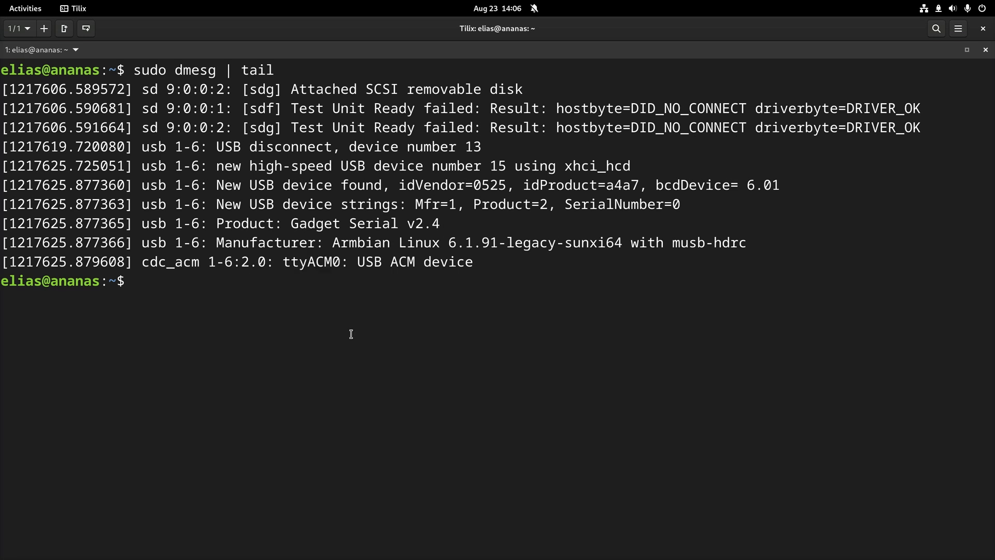
text(minicom -o -D /dev/ttyACM0)
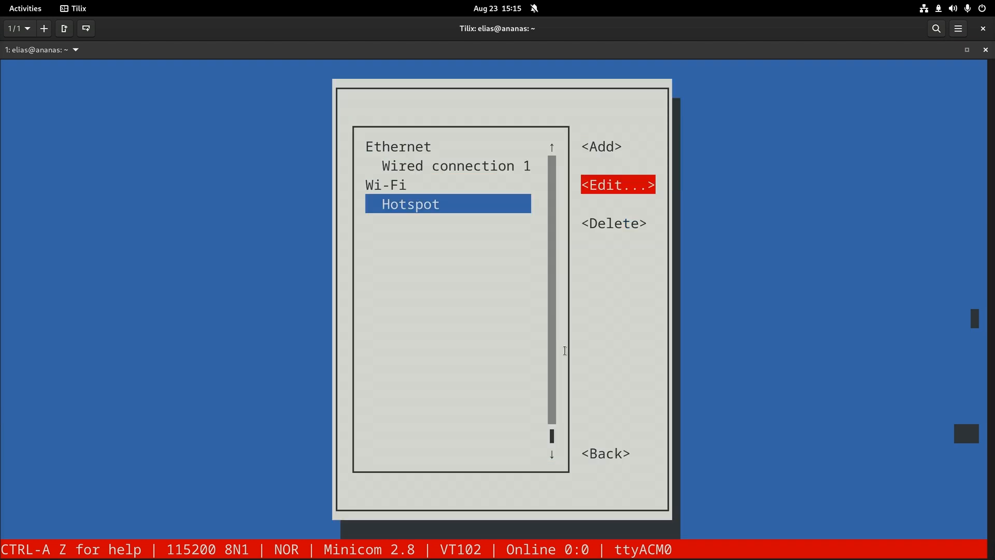
- Delete the Hotspot connection in nmtui and choose the Kraakeslottet Wi-Fi network for activation
click(613, 223)
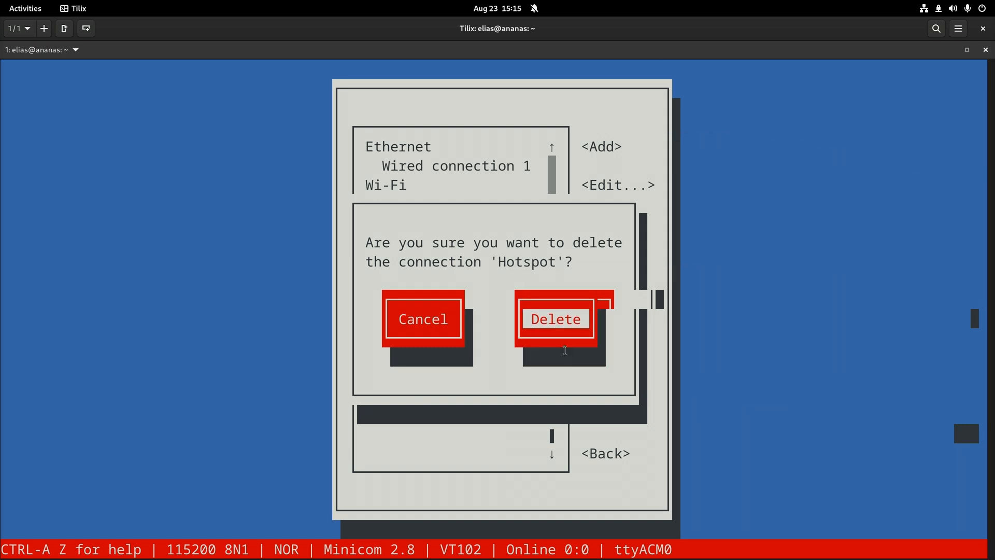
click(554, 318)
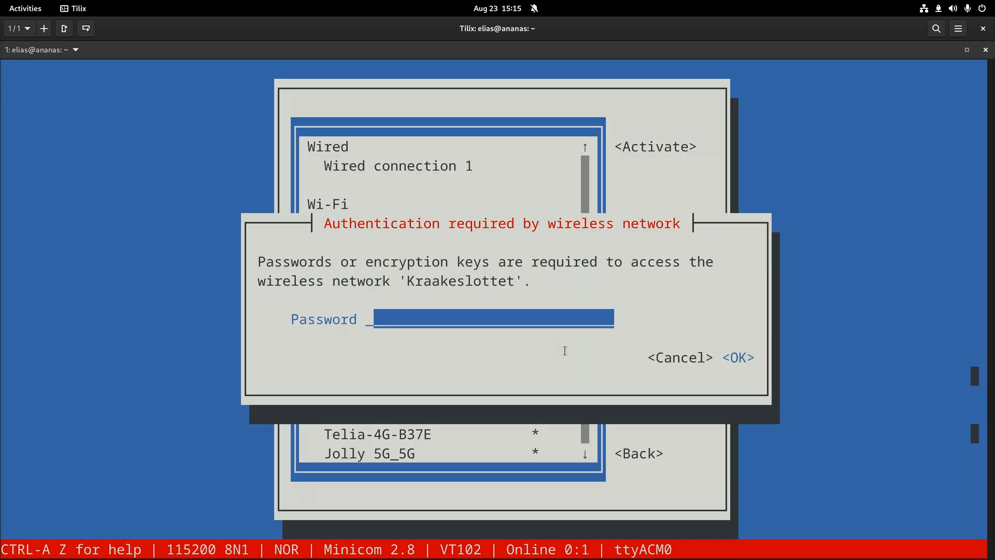
click(738, 357)
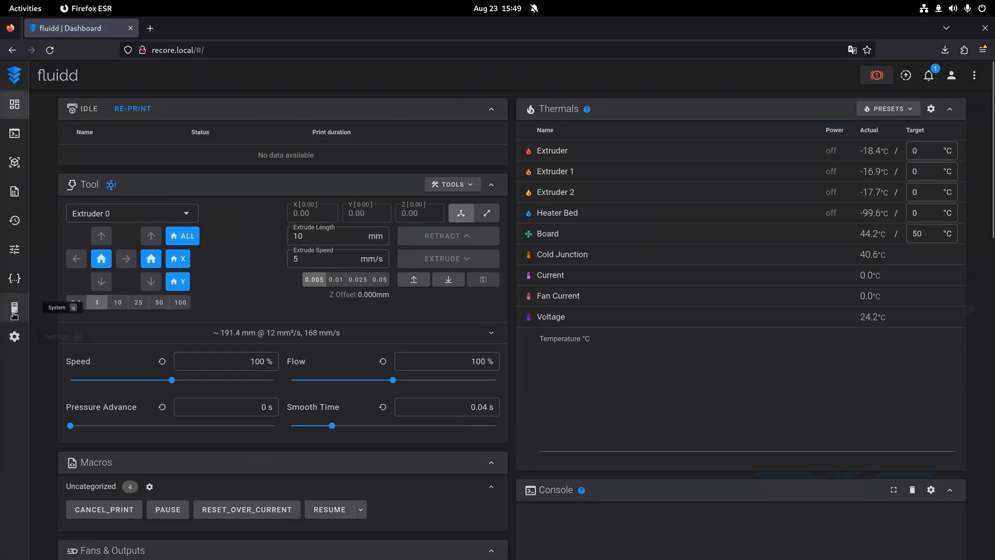
click(14, 307)
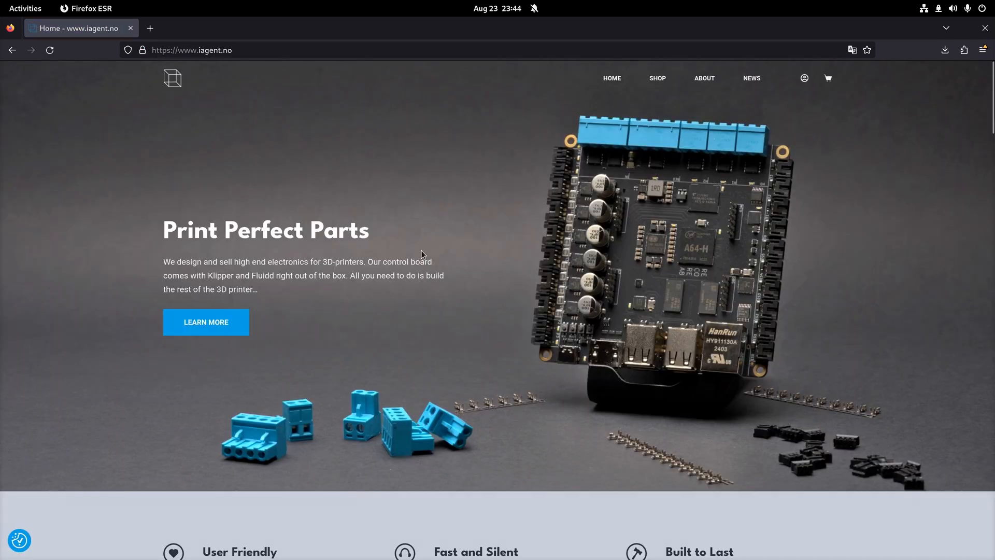
- Scroll the iagent.no shop to the Control boards listing Recore A7 (sold out) and A8 at $149.00
scroll(down, 3)
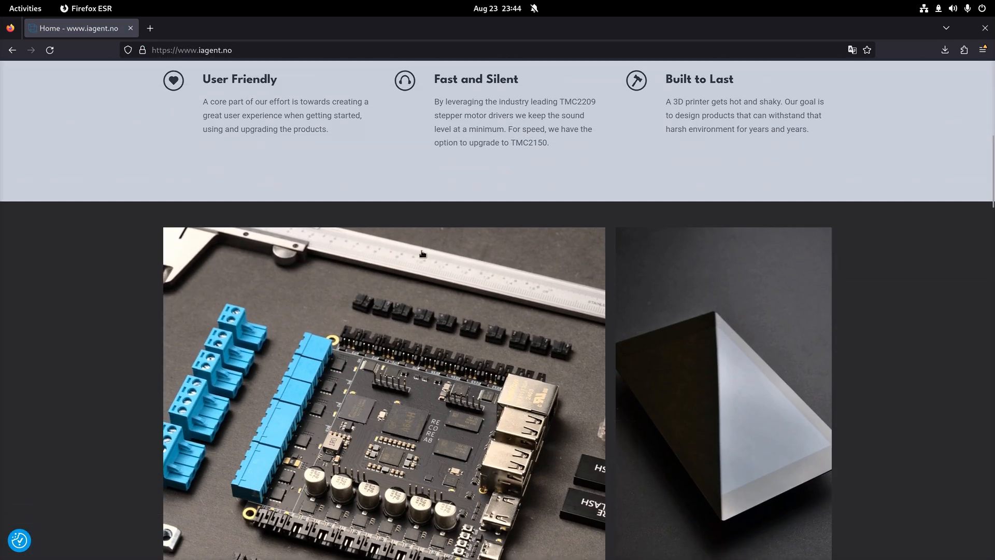
scroll(down, 3)
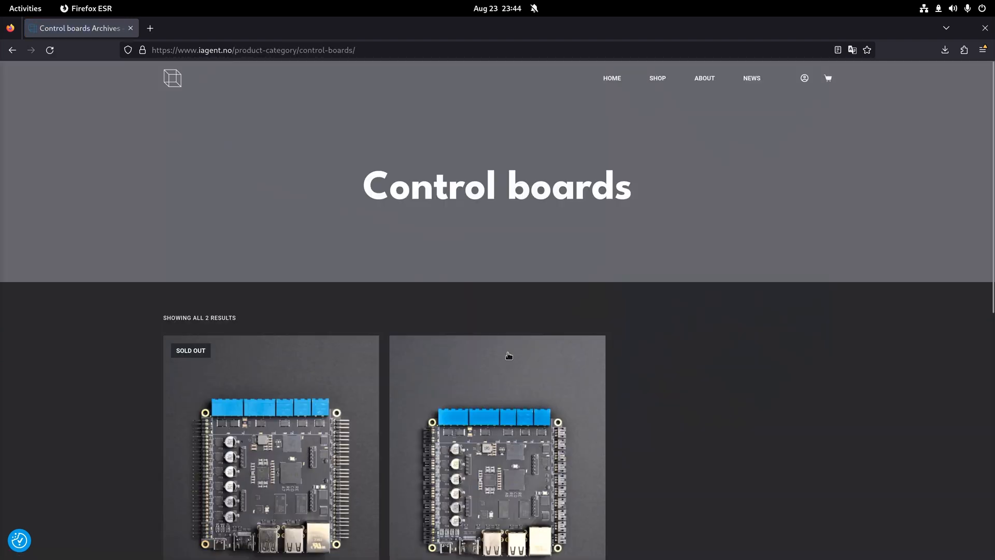
scroll(down, 3)
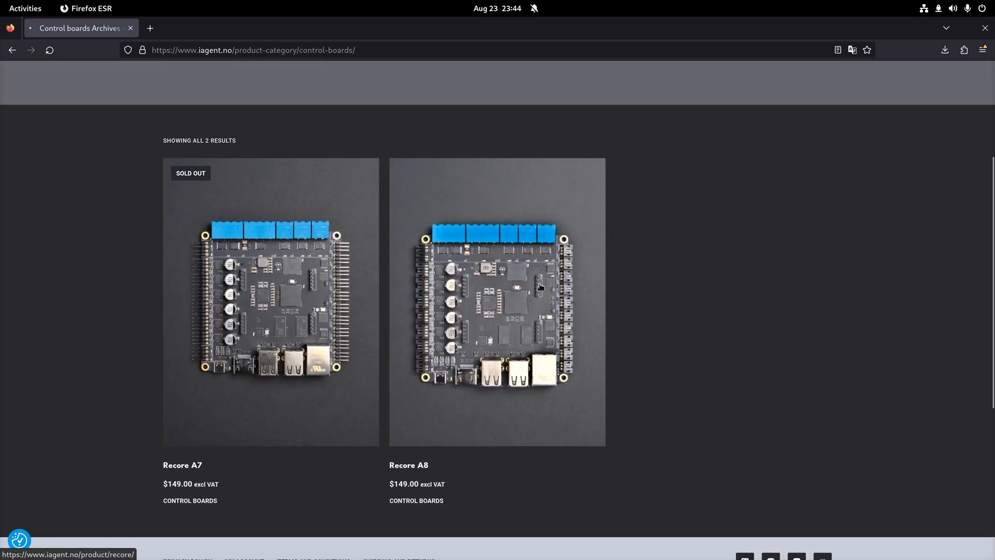